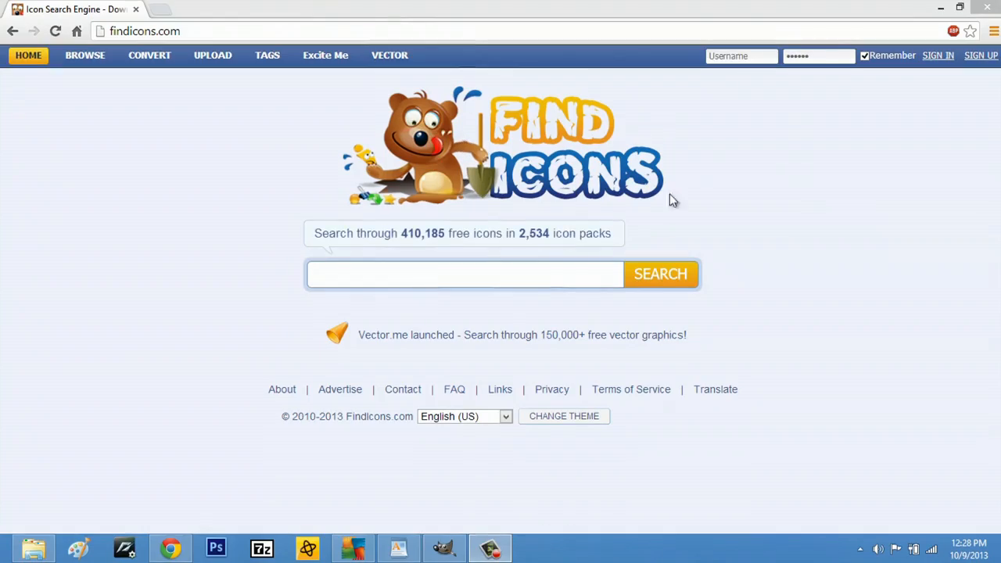
- Search findicons.com for 'Adobe' using the adobe search suggestion
{"action": "left_click", "coordinate": [464, 273]}
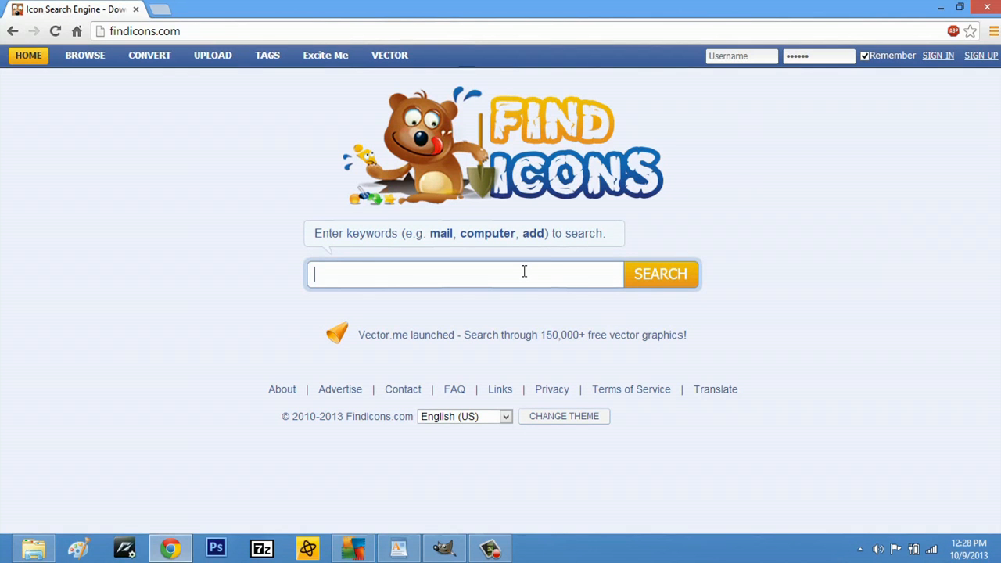
{"action": "type", "text": "Ado"}
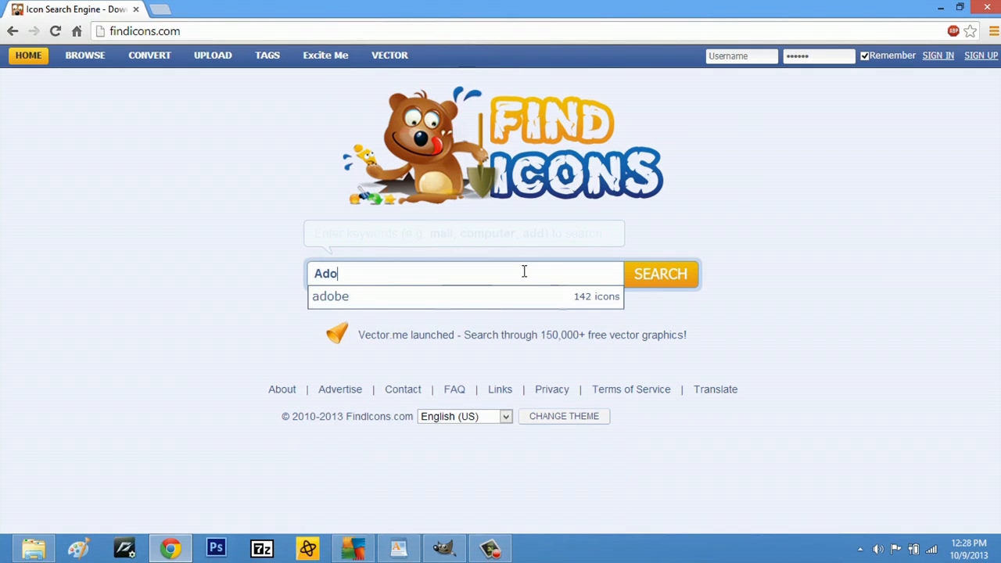
{"action": "left_click", "coordinate": [660, 274]}
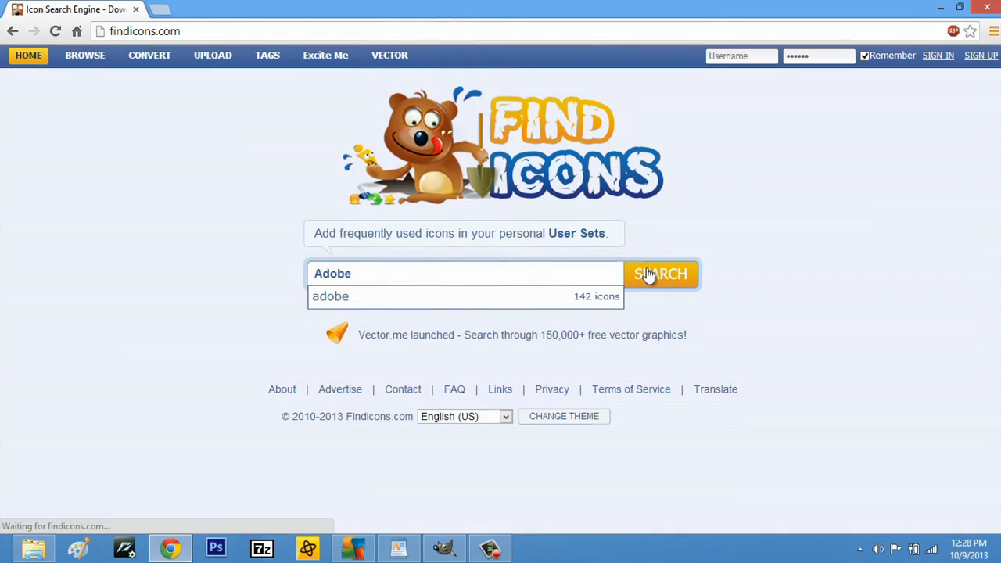
{"action": "left_click", "coordinate": [660, 273]}
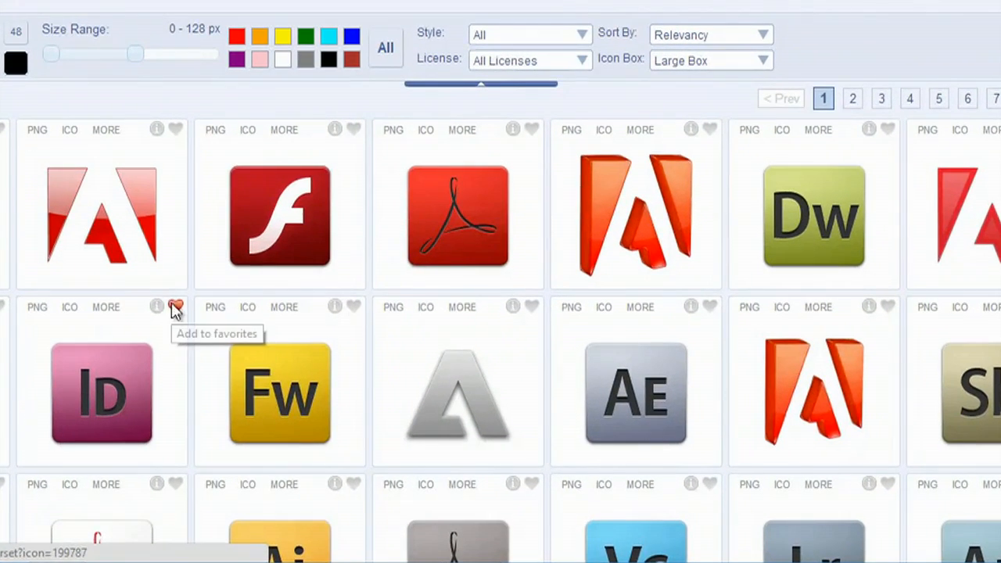
{"action": "mouse_move", "coordinate": [87, 210]}
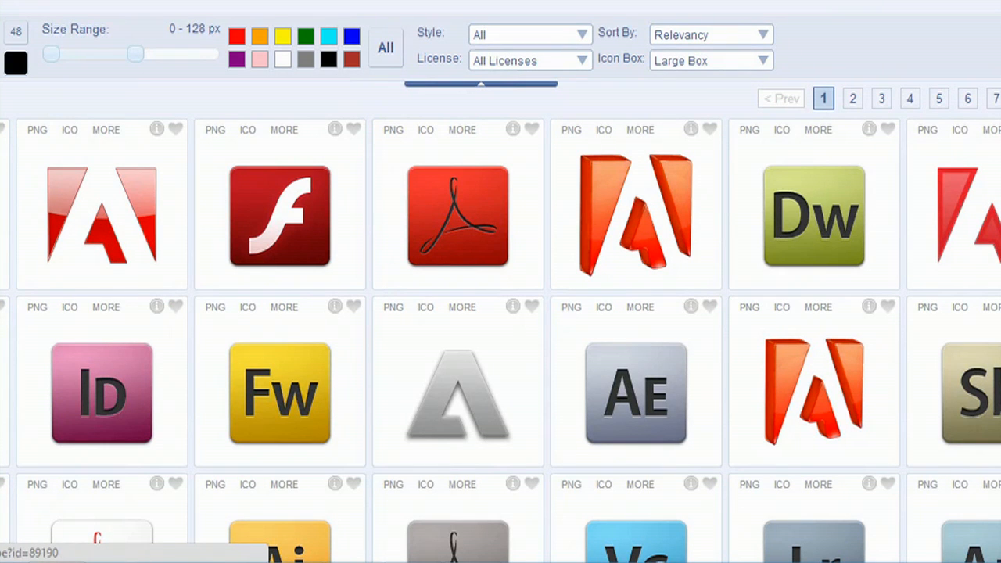
{"action": "mouse_move", "coordinate": [69, 129]}
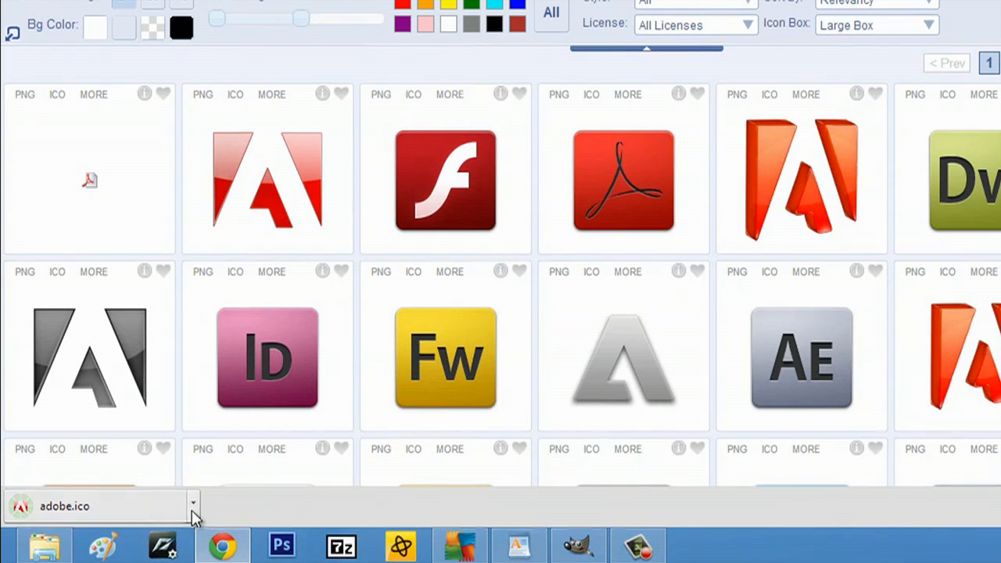
- Show the downloaded adobe.ico in its folder from Chrome's download bar
{"action": "left_click", "coordinate": [193, 503]}
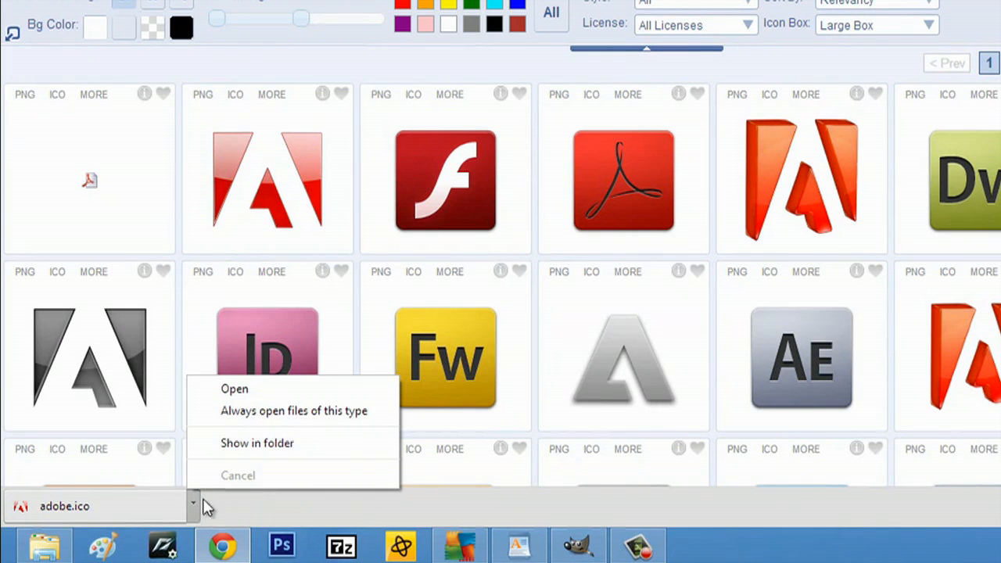
{"action": "left_click", "coordinate": [257, 443]}
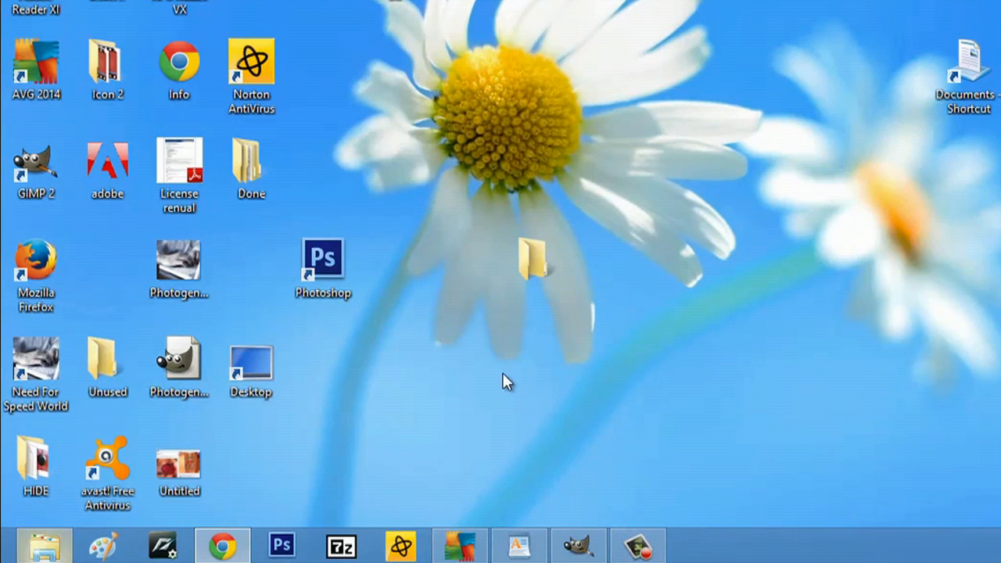
- Browse in File Explorer to the Icons folder under Documents holding the adobe icon
{"action": "left_click", "coordinate": [43, 543]}
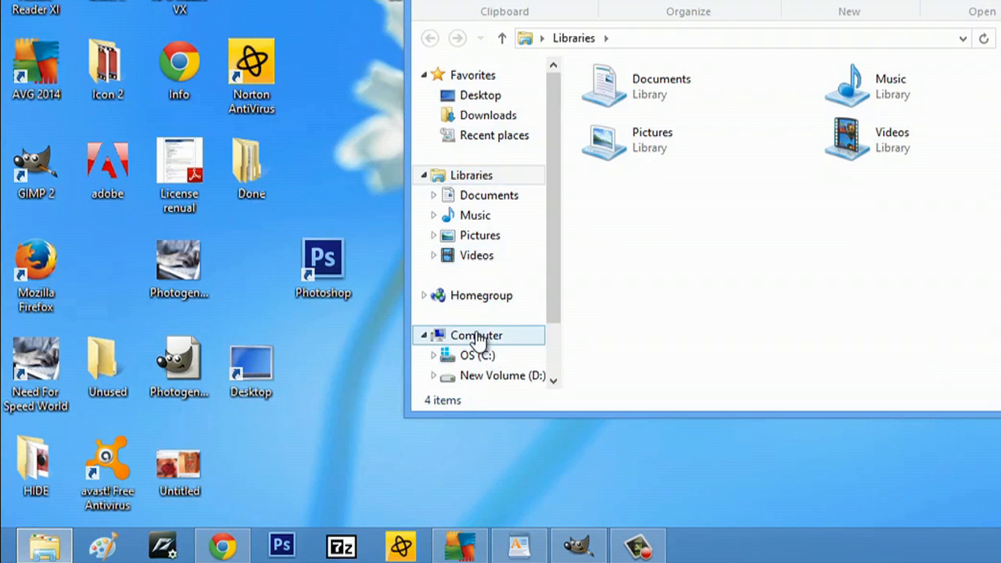
{"action": "left_click", "coordinate": [476, 334]}
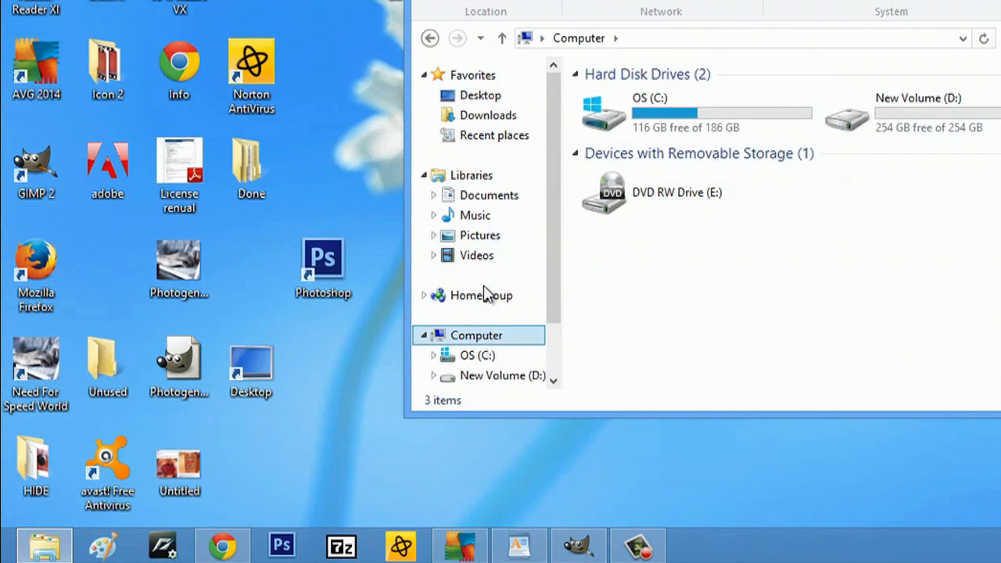
{"action": "left_click", "coordinate": [487, 194]}
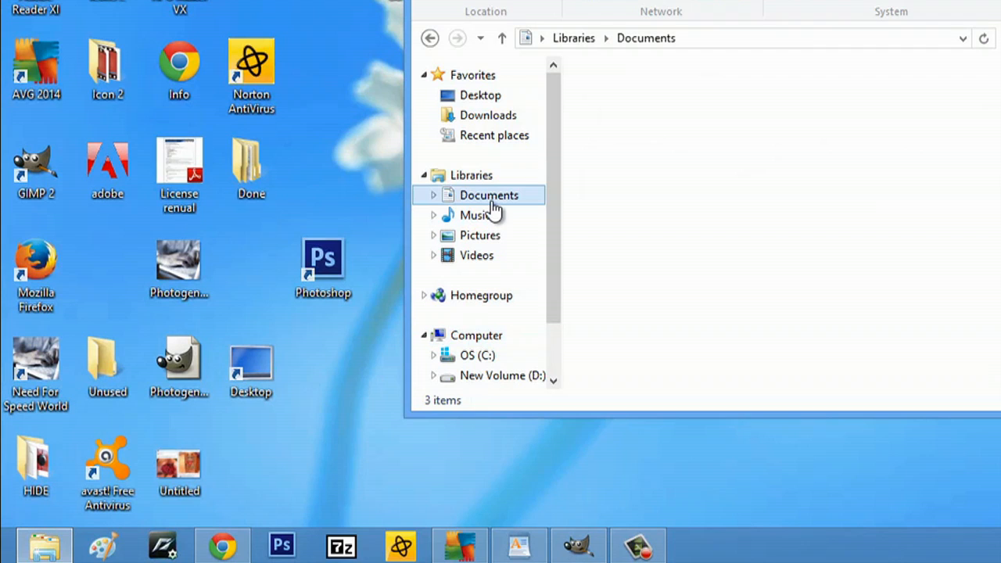
{"action": "left_click", "coordinate": [488, 194]}
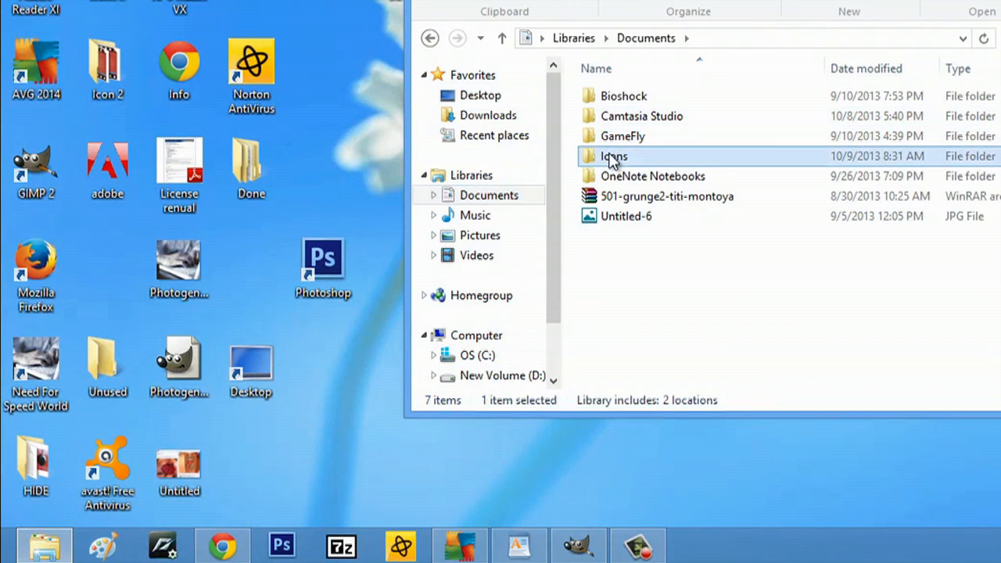
{"action": "double_click", "coordinate": [613, 156]}
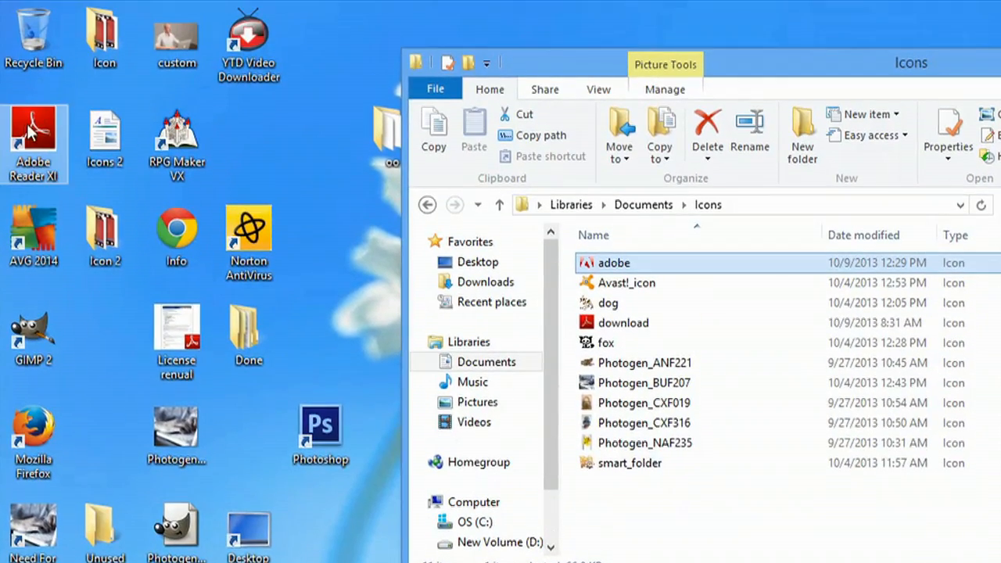
- Choose the downloaded adobe icon from the Icons folder as the Adobe Reader XI shortcut's icon
{"action": "right_click", "coordinate": [31, 128]}
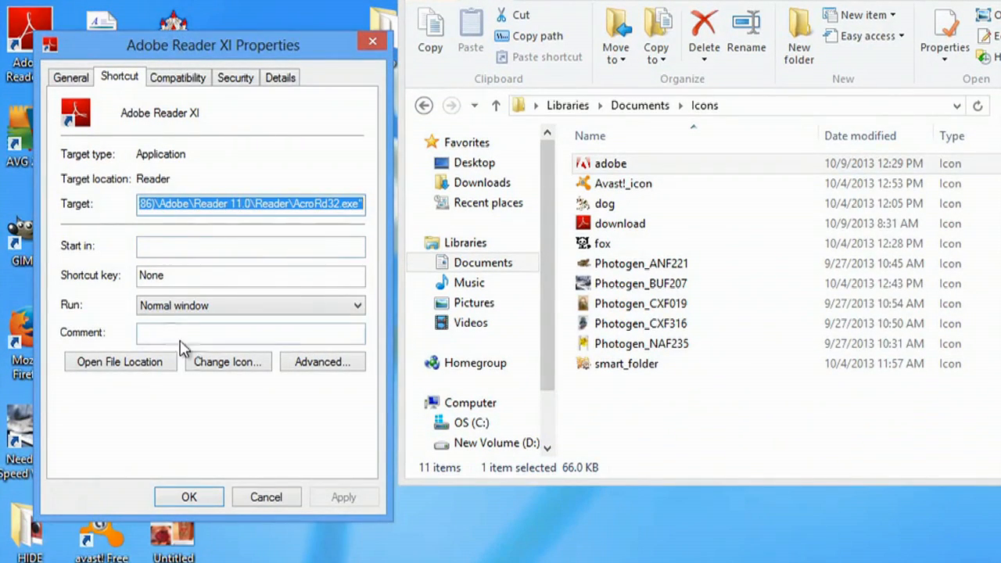
{"action": "left_click", "coordinate": [226, 361]}
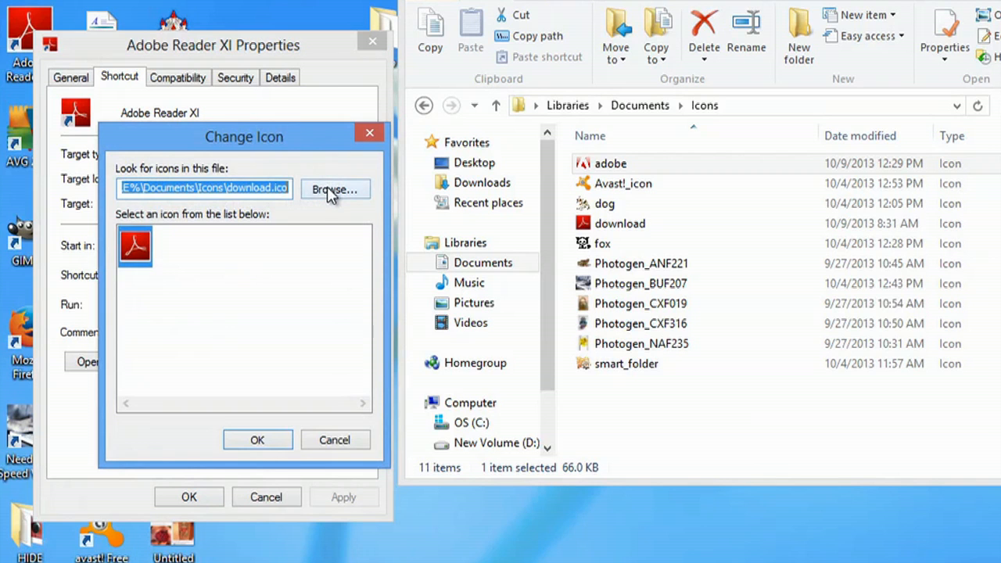
{"action": "left_click", "coordinate": [335, 189]}
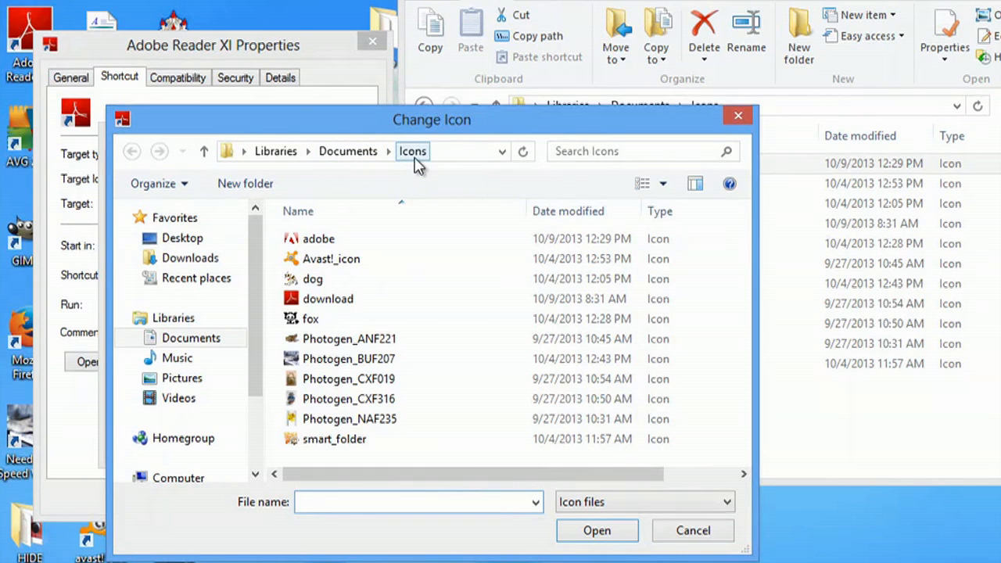
{"action": "left_click", "coordinate": [319, 238]}
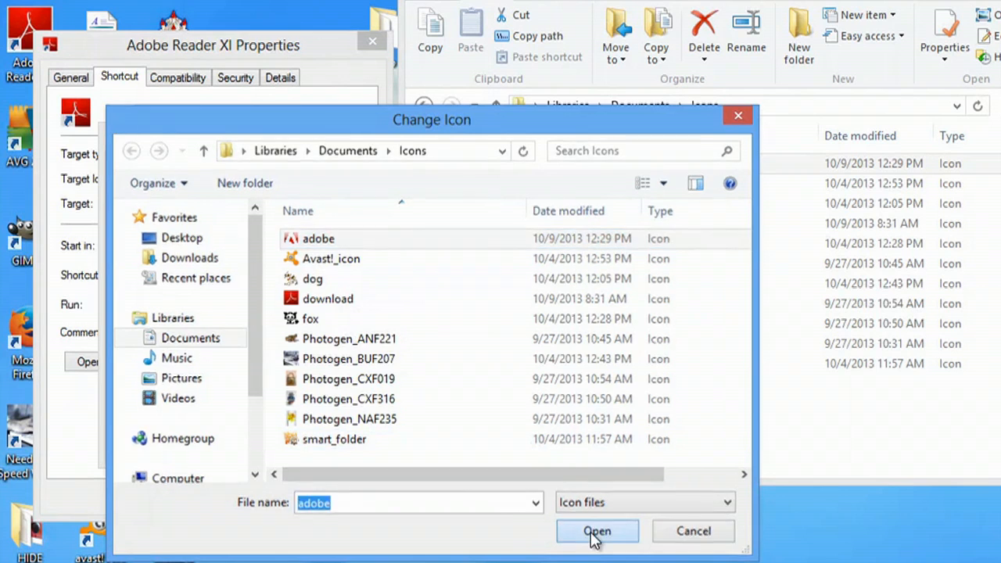
{"action": "left_click", "coordinate": [597, 532]}
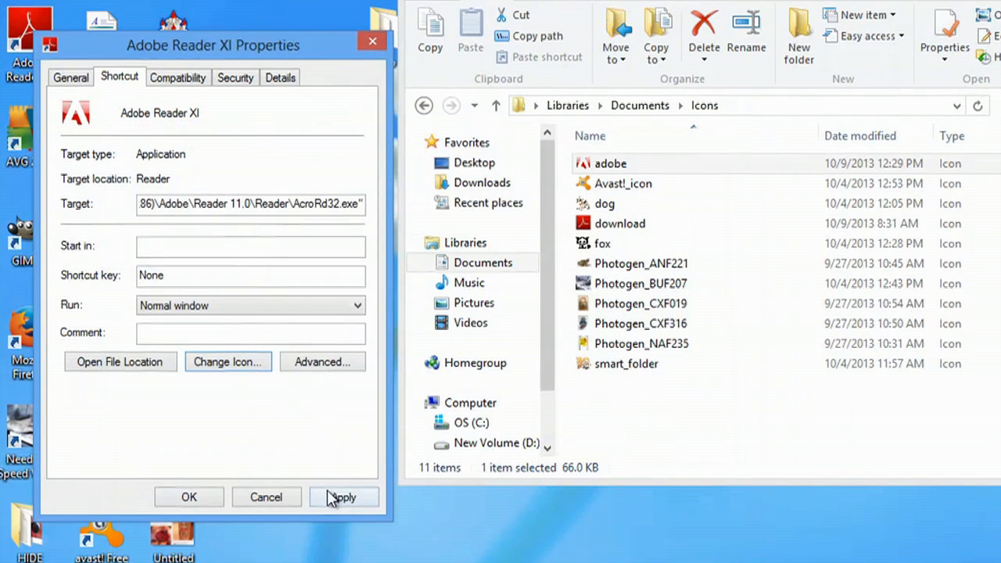
- Apply the new icon with administrator permission and close the shortcut properties
{"action": "left_click", "coordinate": [343, 497]}
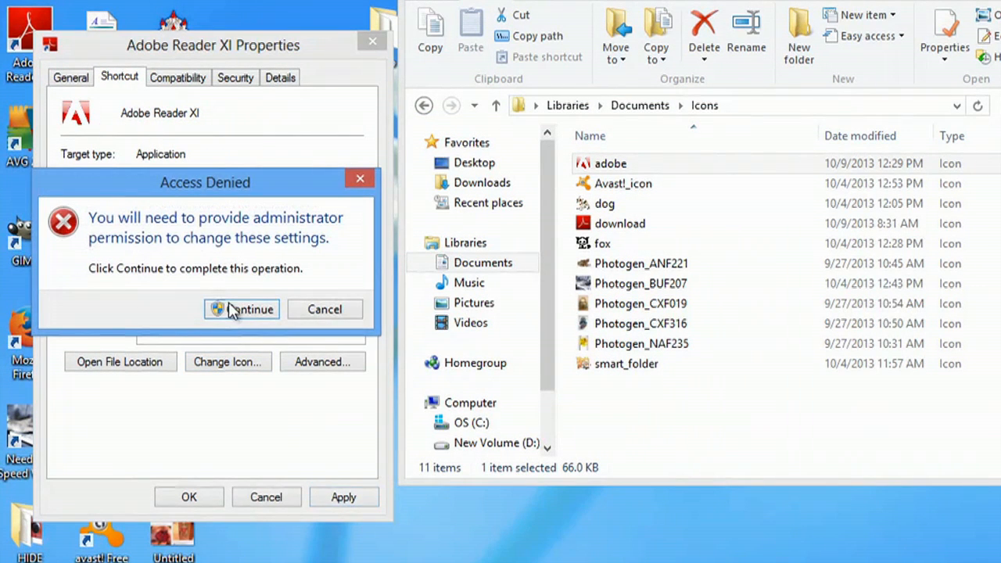
{"action": "left_click", "coordinate": [247, 310]}
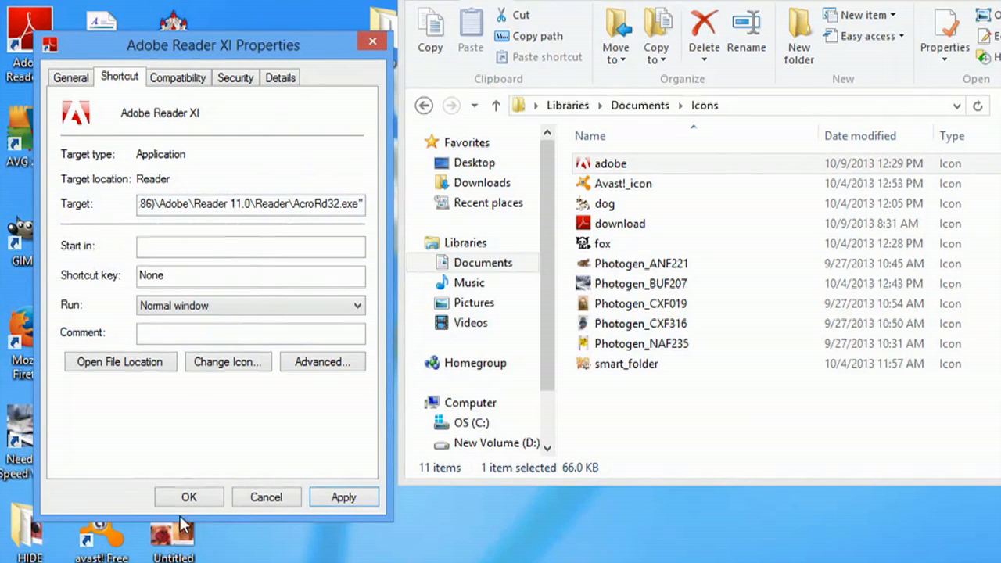
{"action": "mouse_move", "coordinate": [217, 510]}
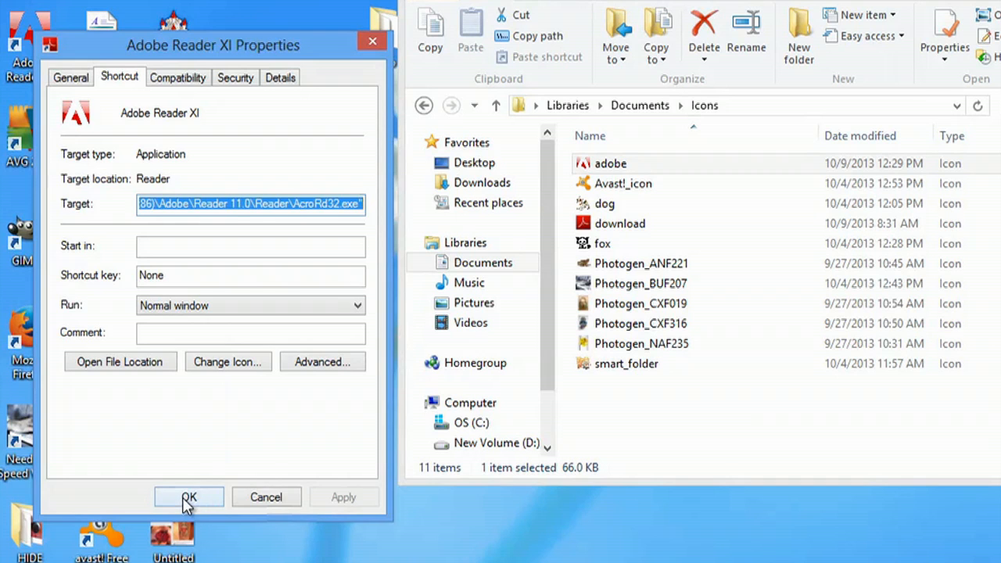
{"action": "left_click", "coordinate": [188, 497]}
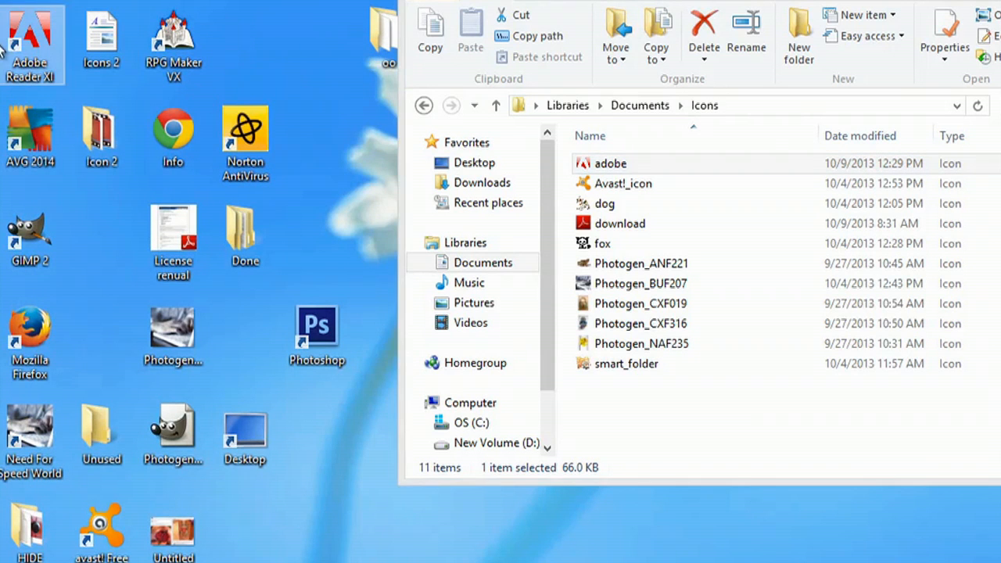
{"action": "mouse_move", "coordinate": [34, 39]}
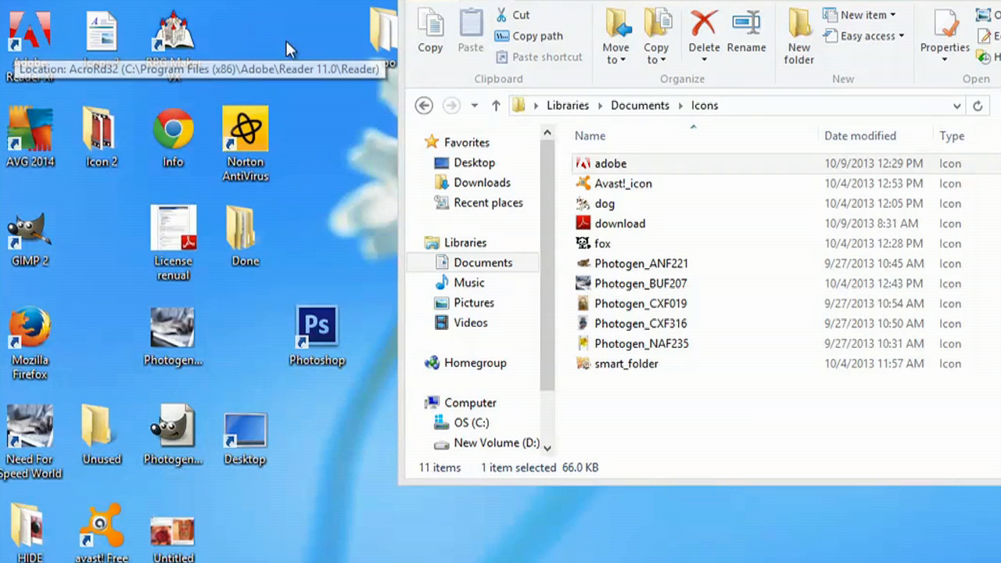
{"action": "mouse_move", "coordinate": [247, 40]}
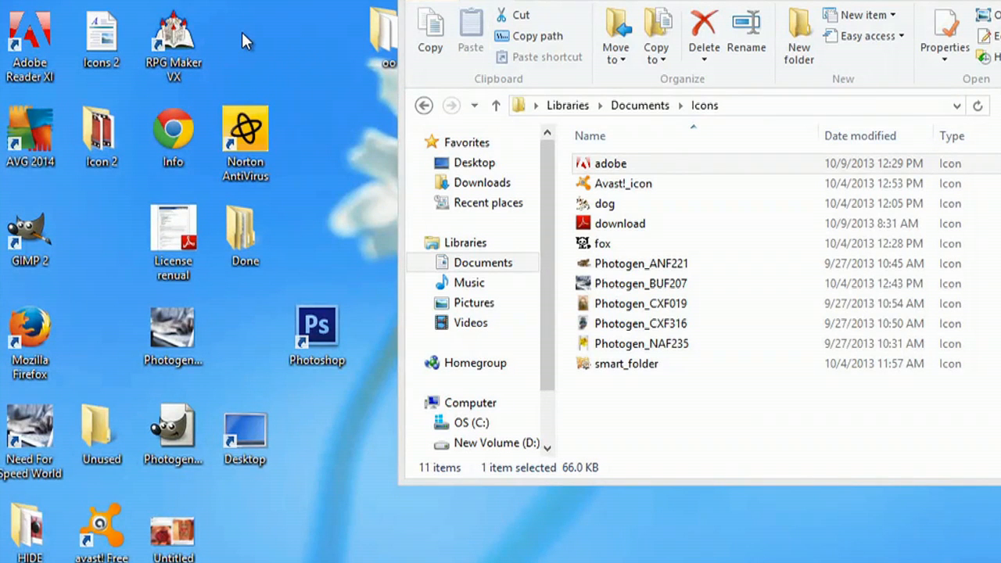